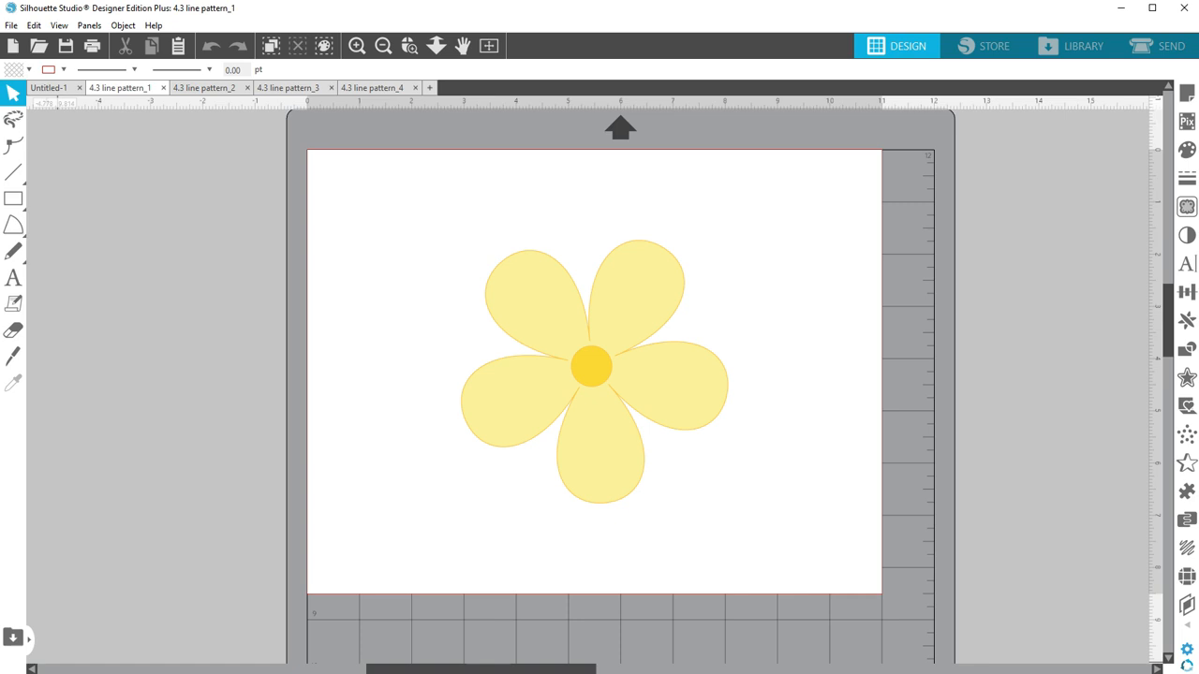
Step: Show the Line Style panel for the selected yellow flower and move it beside the design
click(1186, 178)
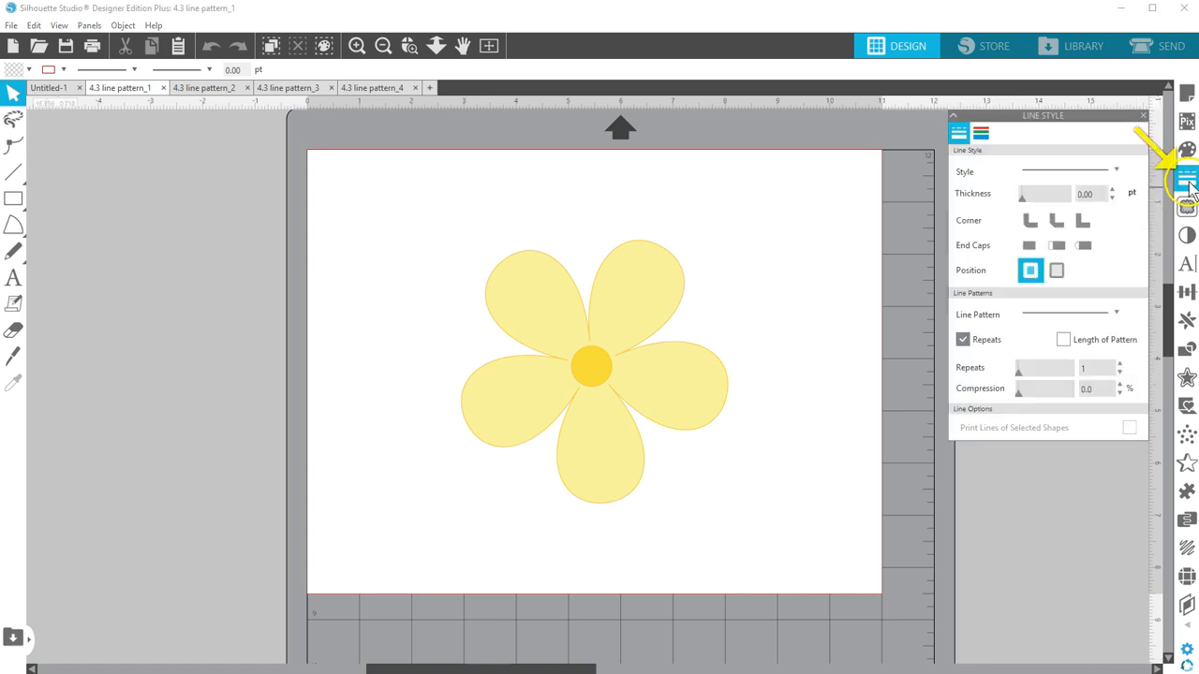
drag(1043, 115, 879, 223)
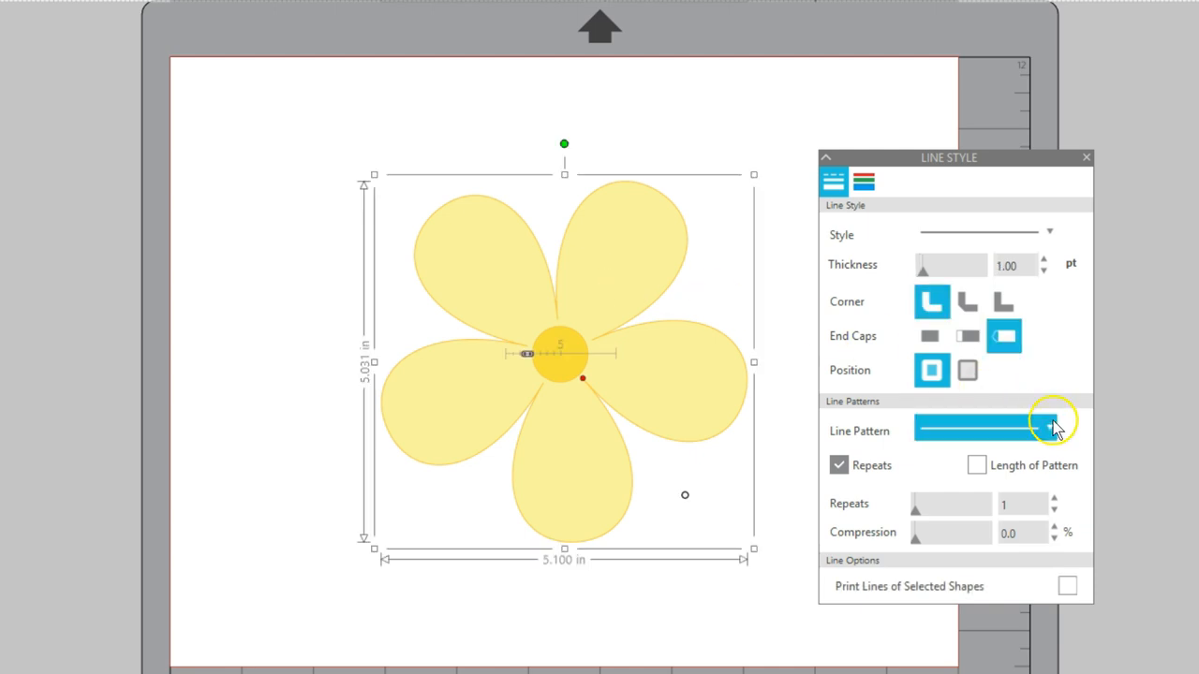
Step: Select the petals and apply a tapered line pattern with 5 repeats
click(1049, 429)
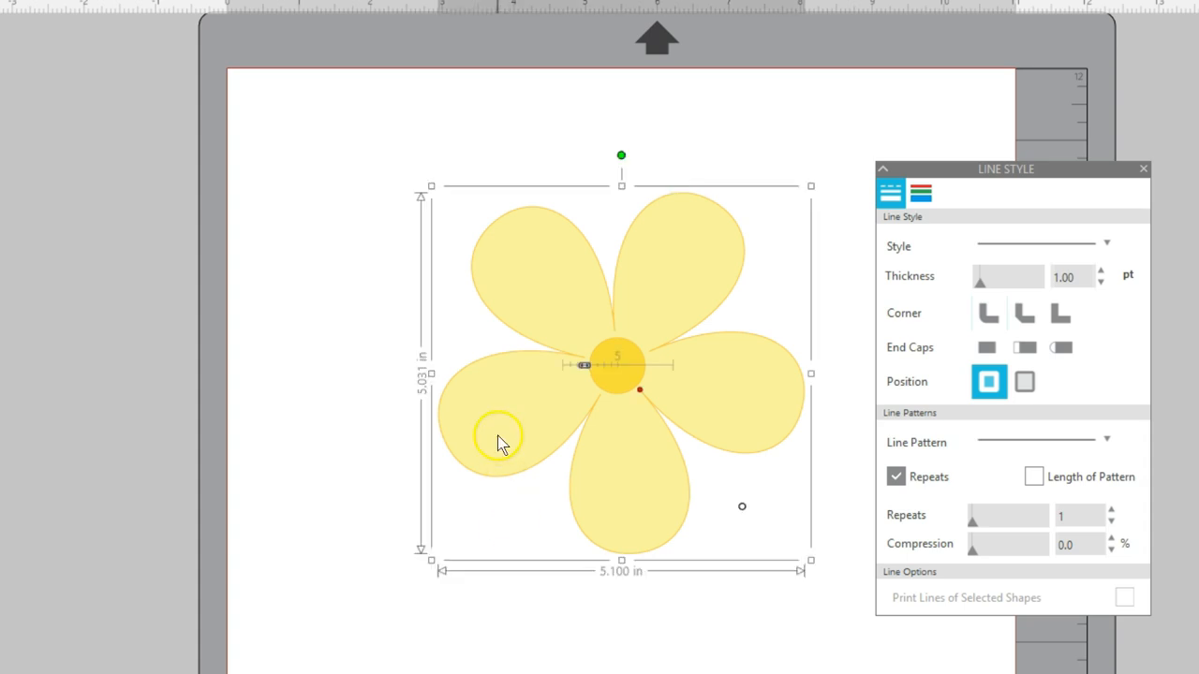
click(1105, 441)
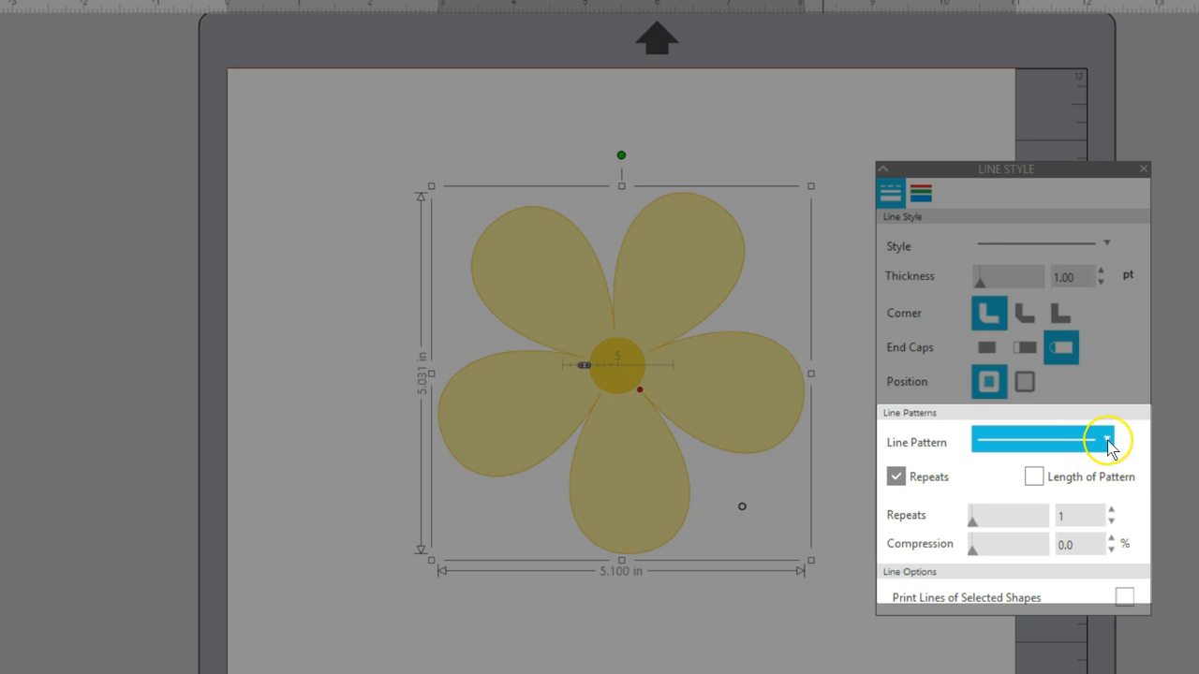
click(1105, 440)
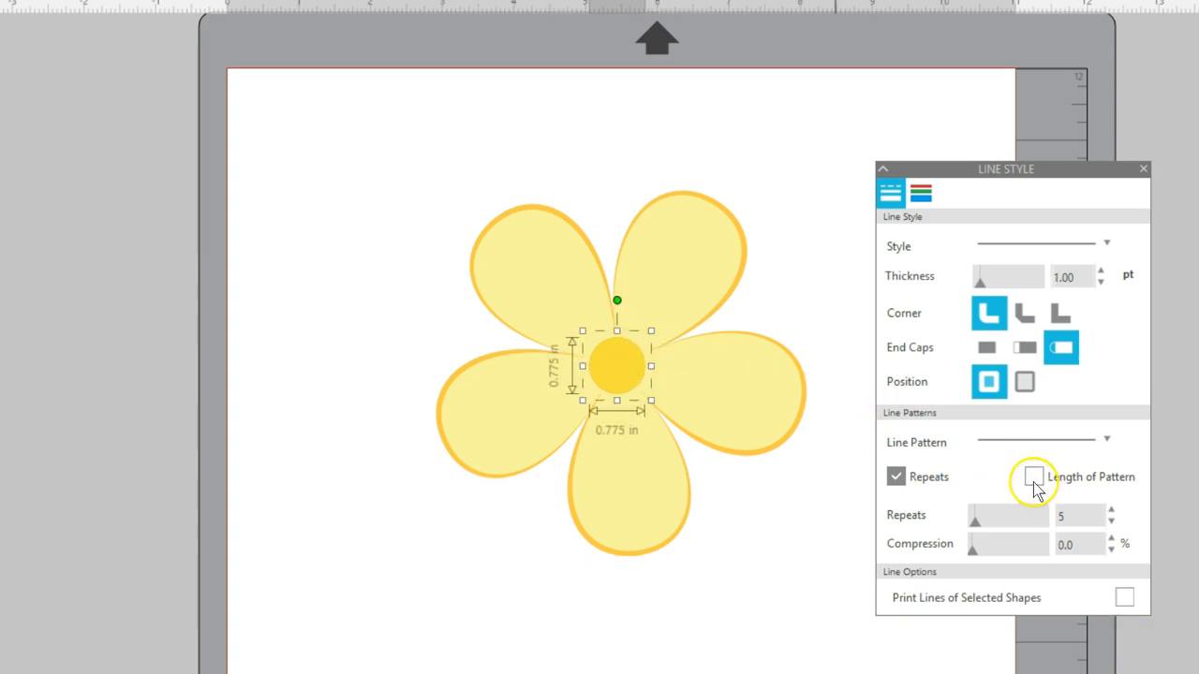
Step: Size the centre circle's tapered pattern by length at 6.5 inches and enable printing its lines
click(1106, 440)
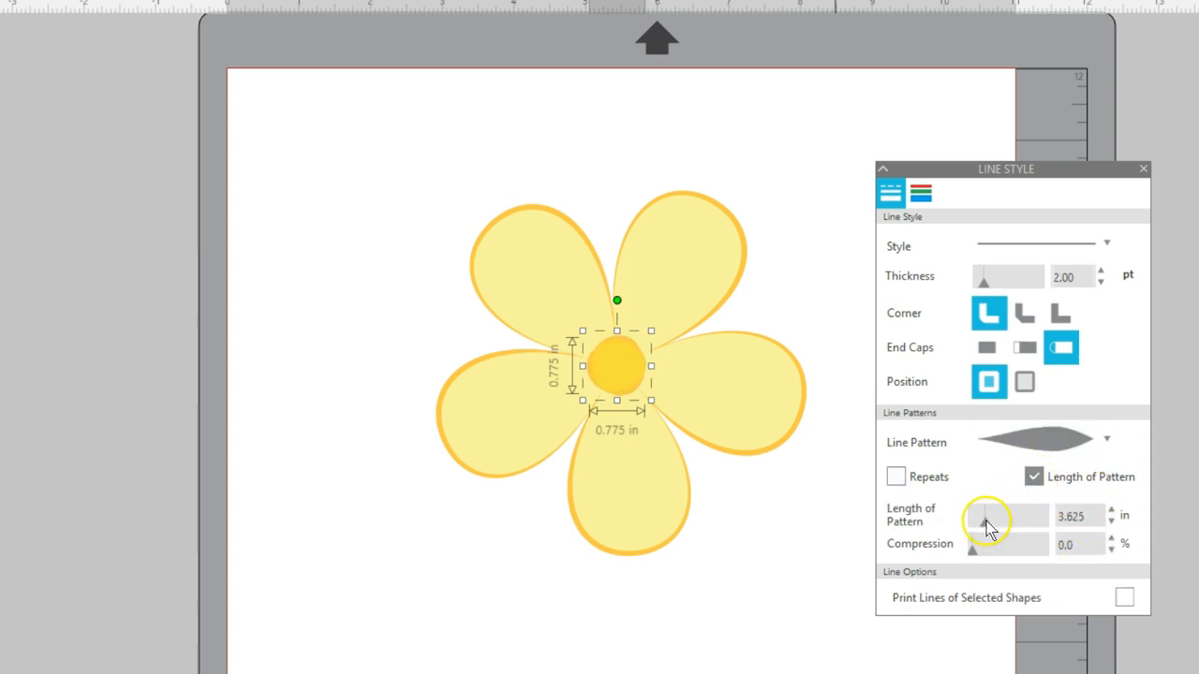
drag(983, 522, 997, 522)
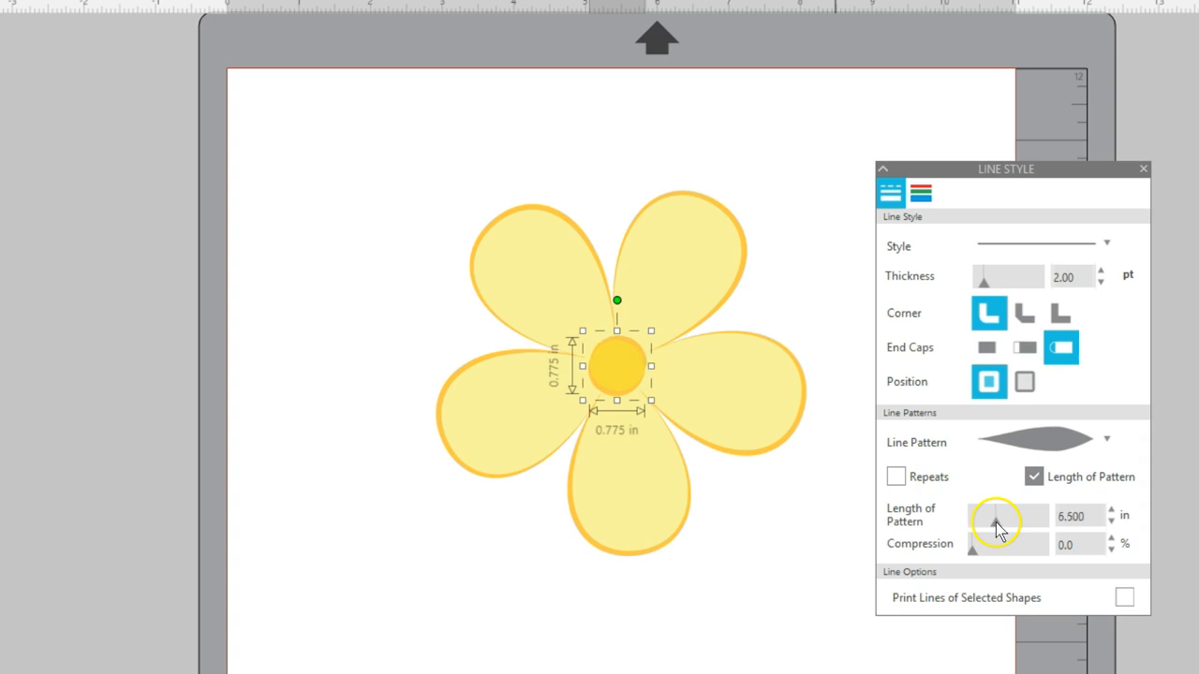
mouse_move(967, 597)
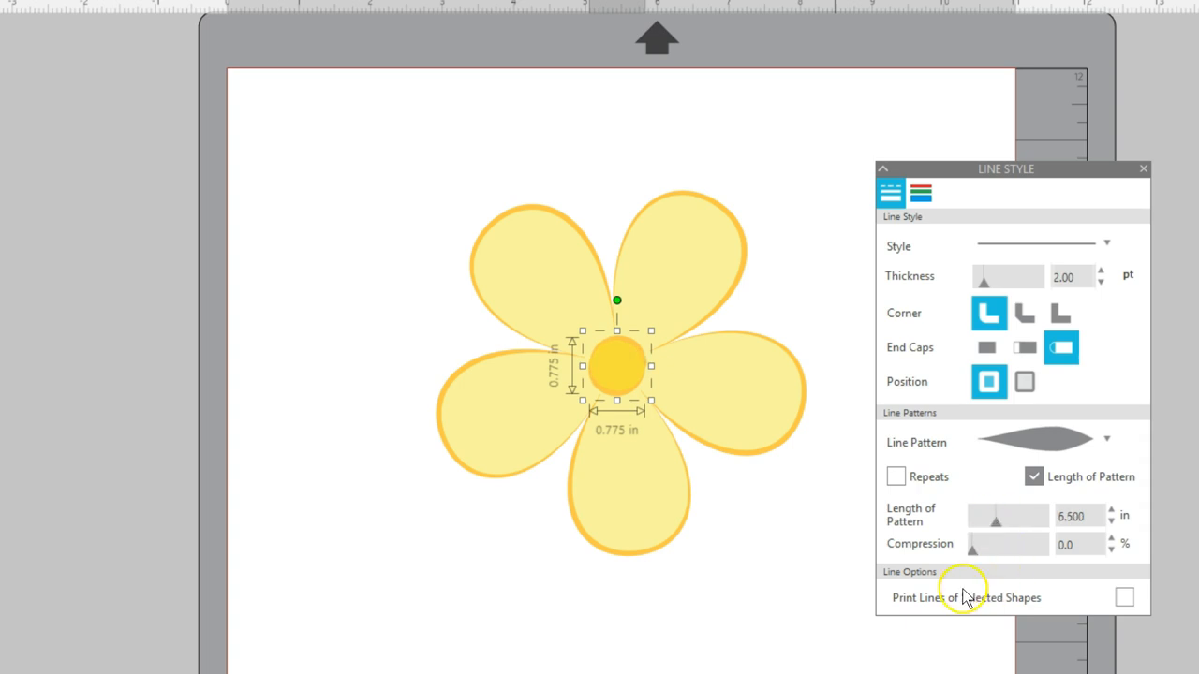
click(895, 476)
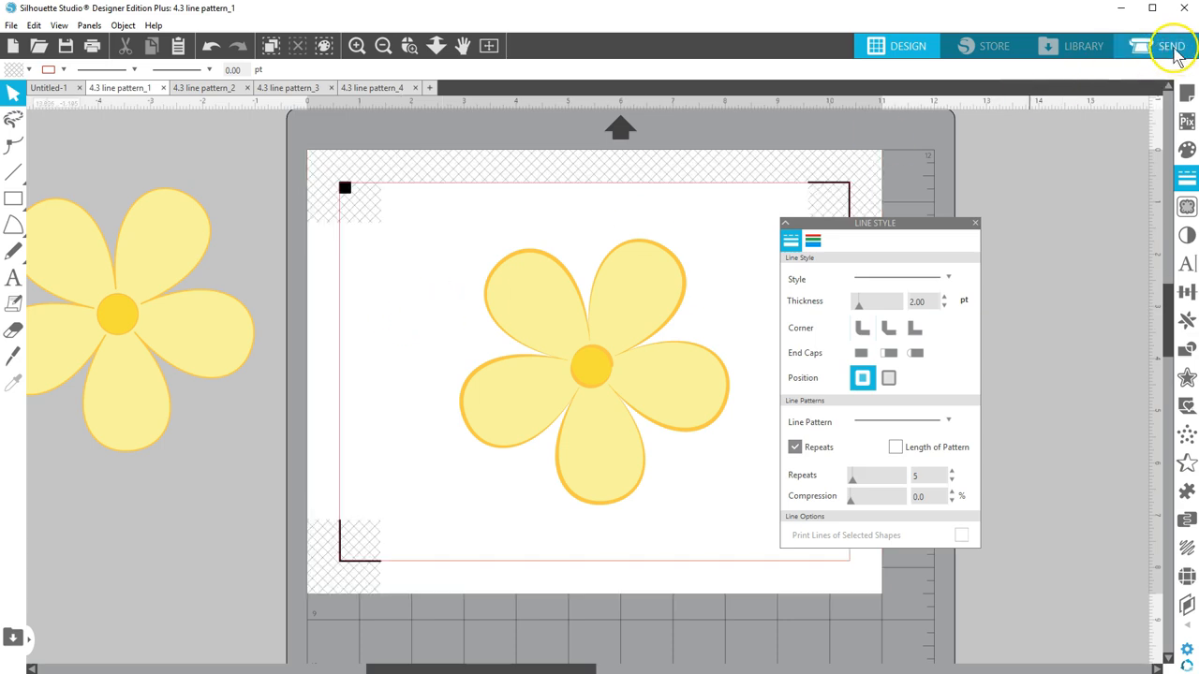
Step: In Send, set the flower's line to Cut Edge so only its outer edge is cut
click(1172, 45)
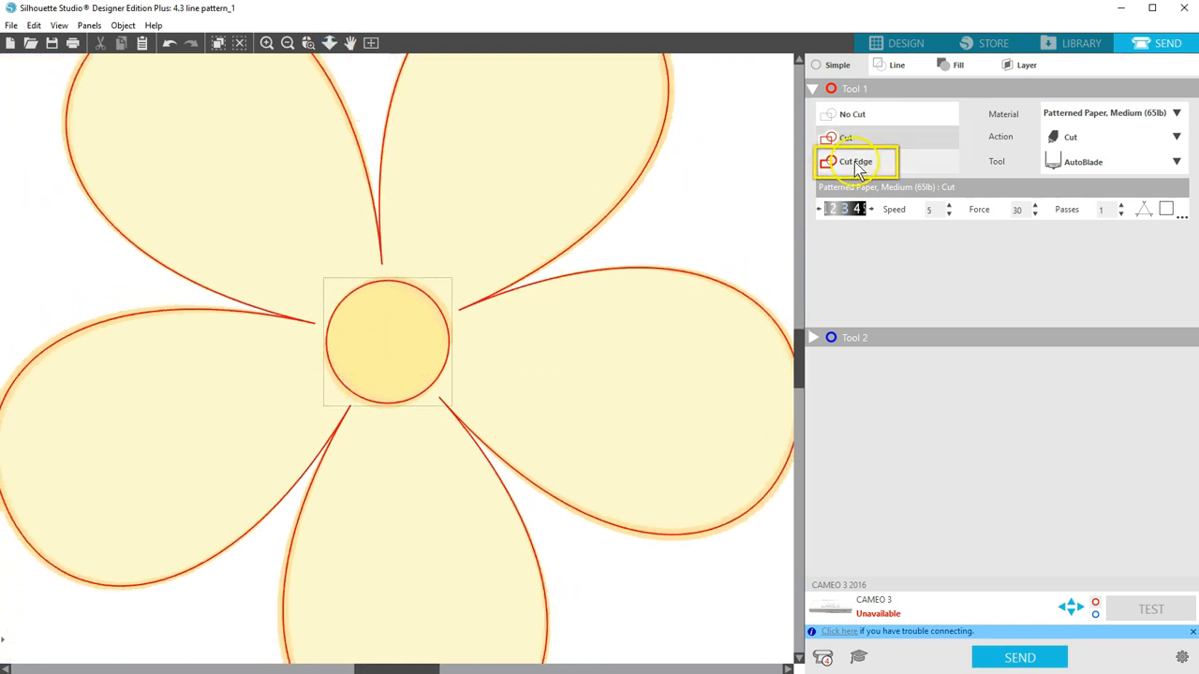
click(855, 161)
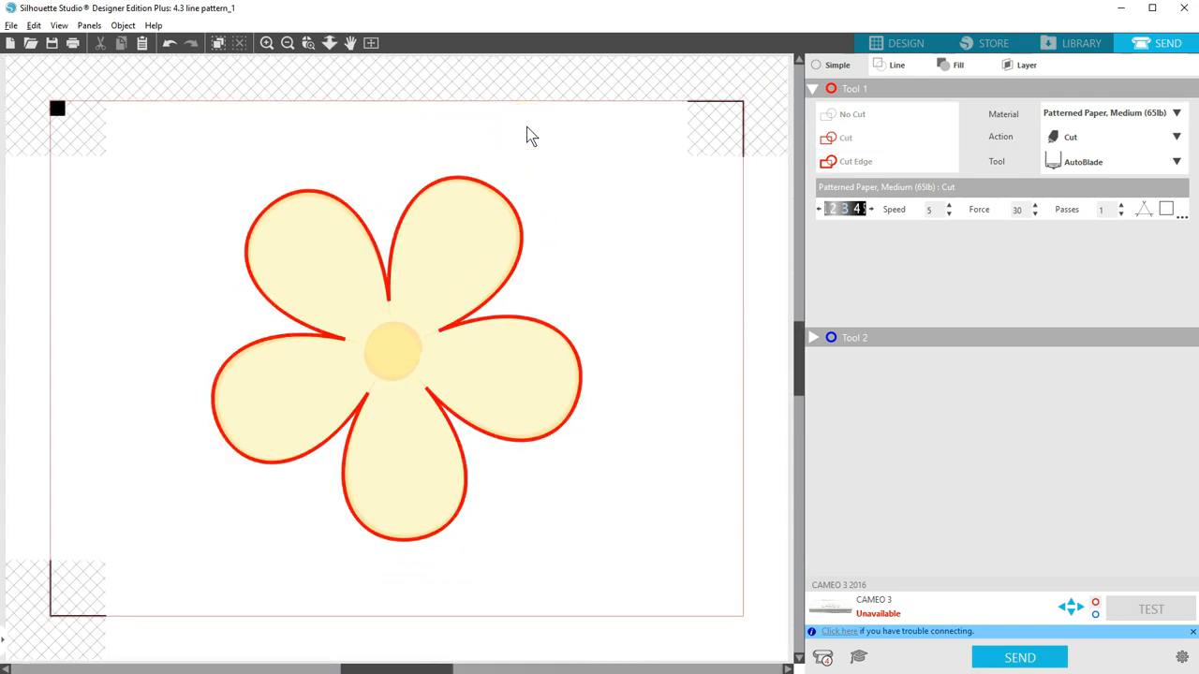
Step: Back in Design, move the Line Style panel aside and switch to '4.3 line pattern_2'
click(905, 43)
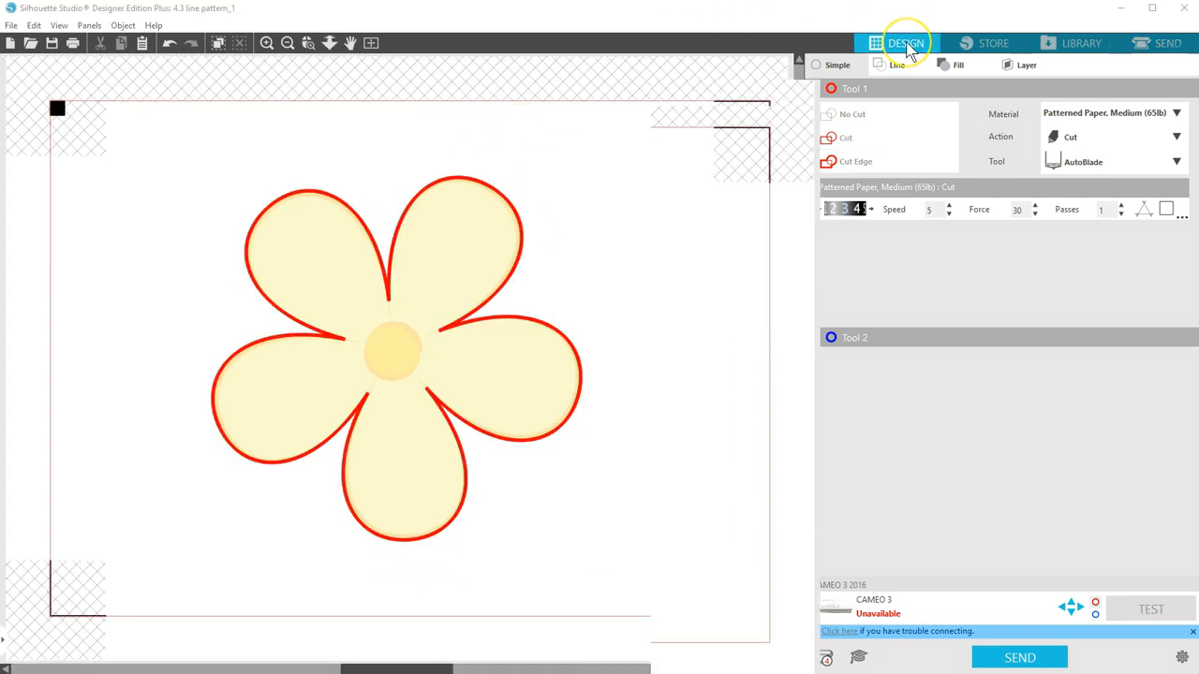
click(905, 43)
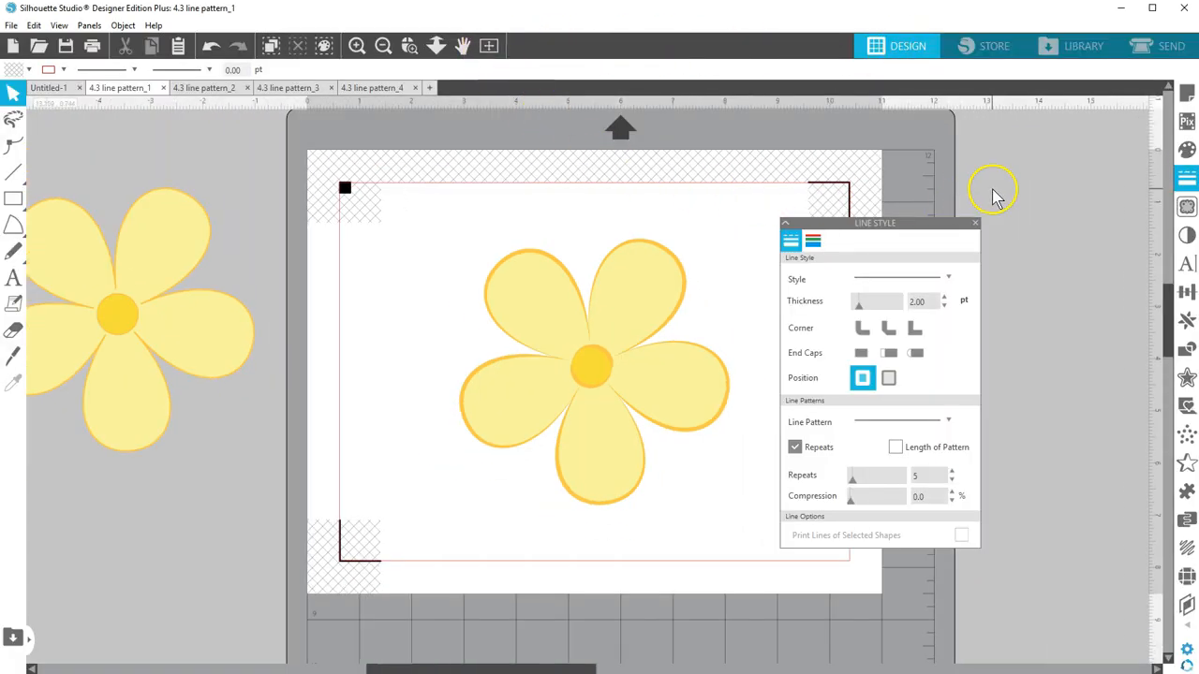
drag(875, 223, 928, 182)
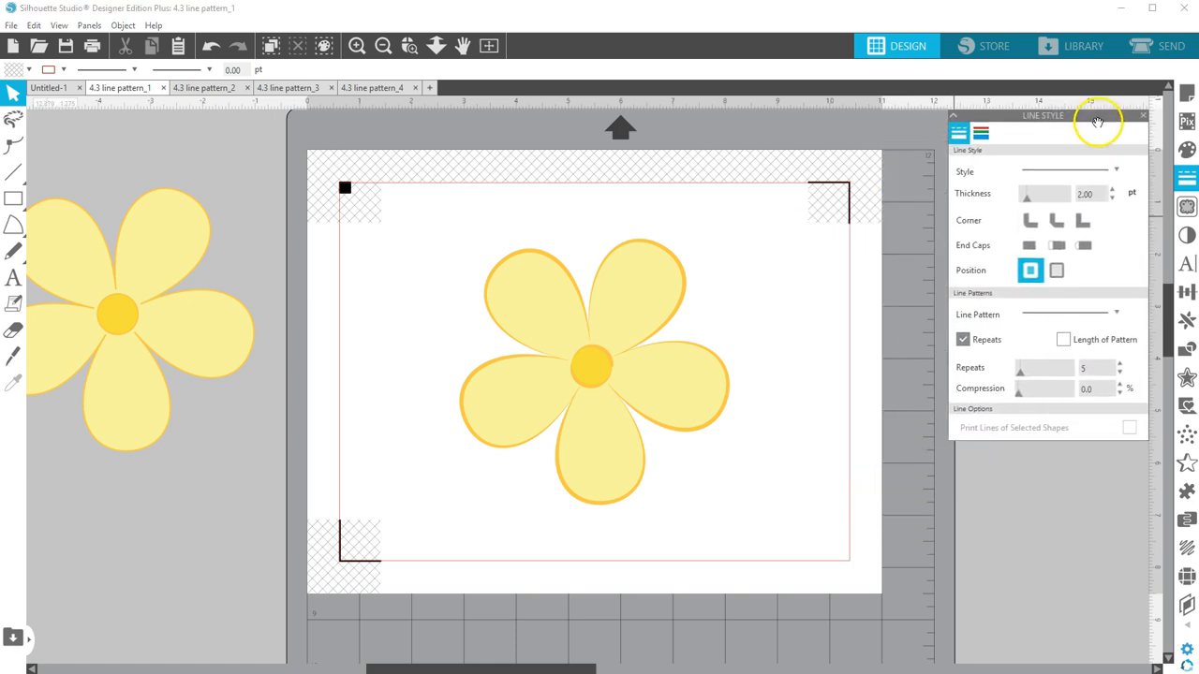
mouse_move(1096, 122)
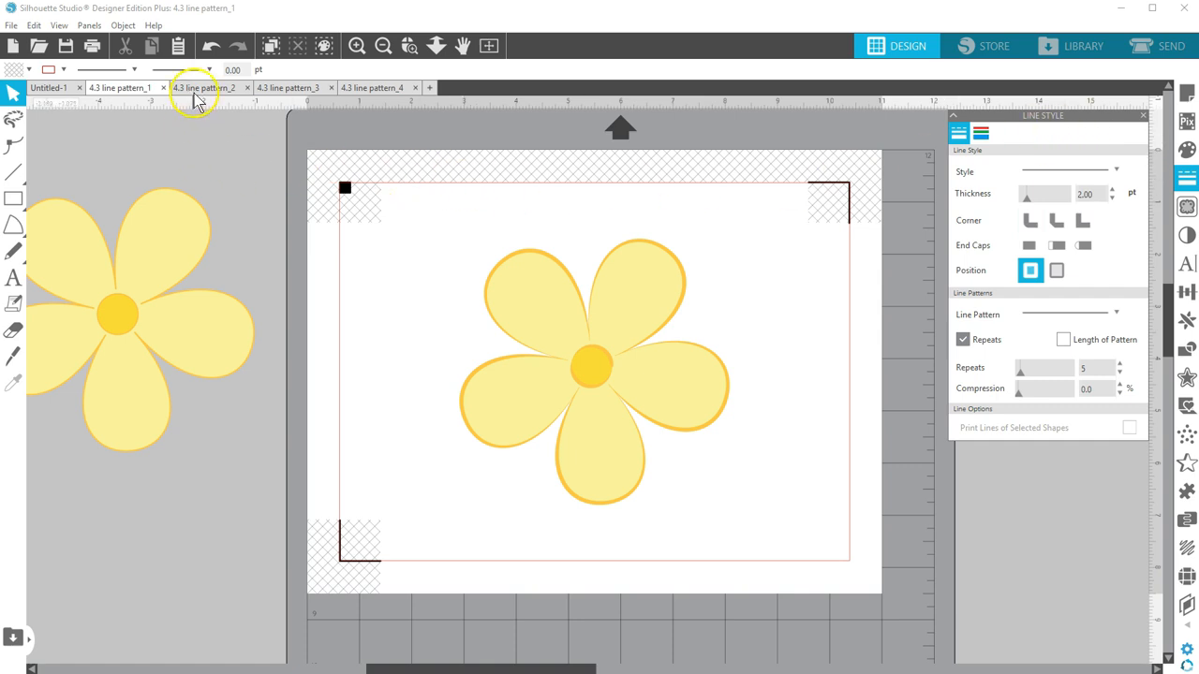
click(204, 87)
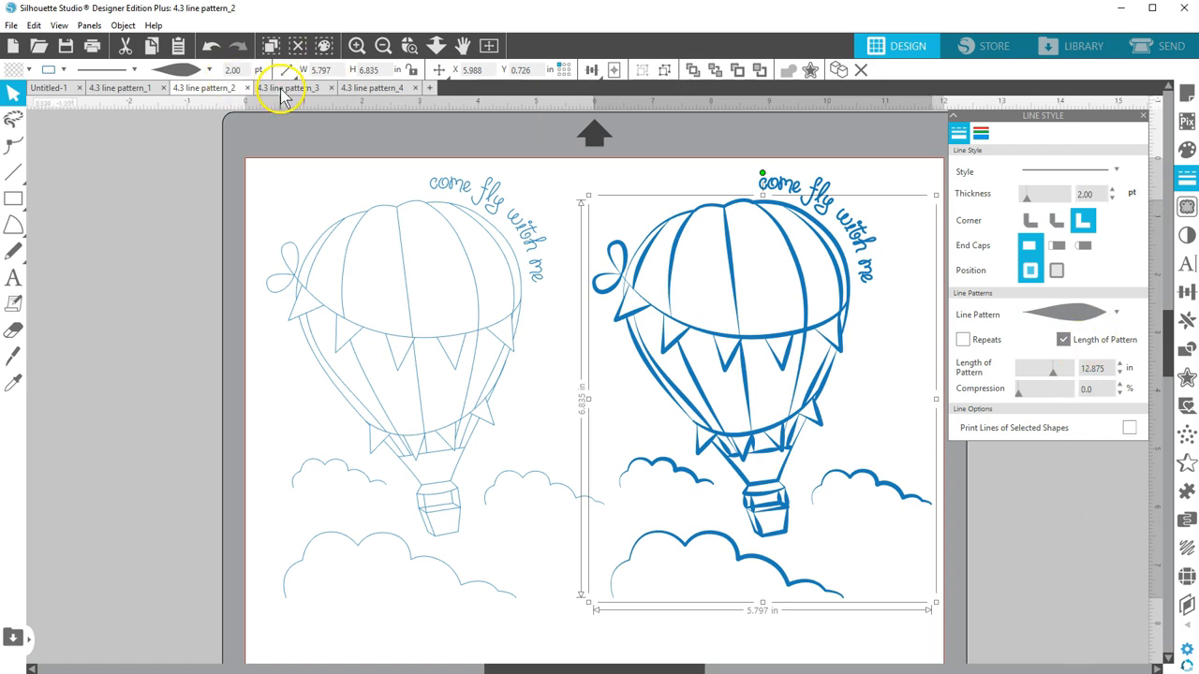
Step: In '4.3 line pattern_3', position the pink gradient shape behind the bold rose outline
click(287, 87)
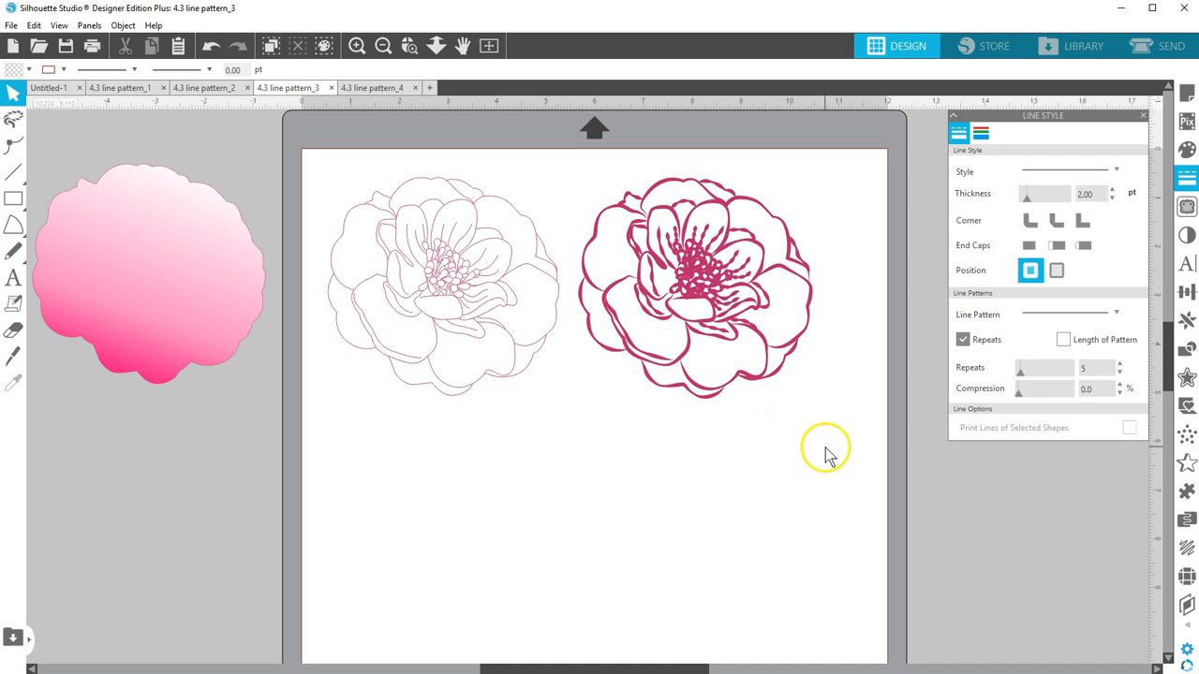
click(697, 281)
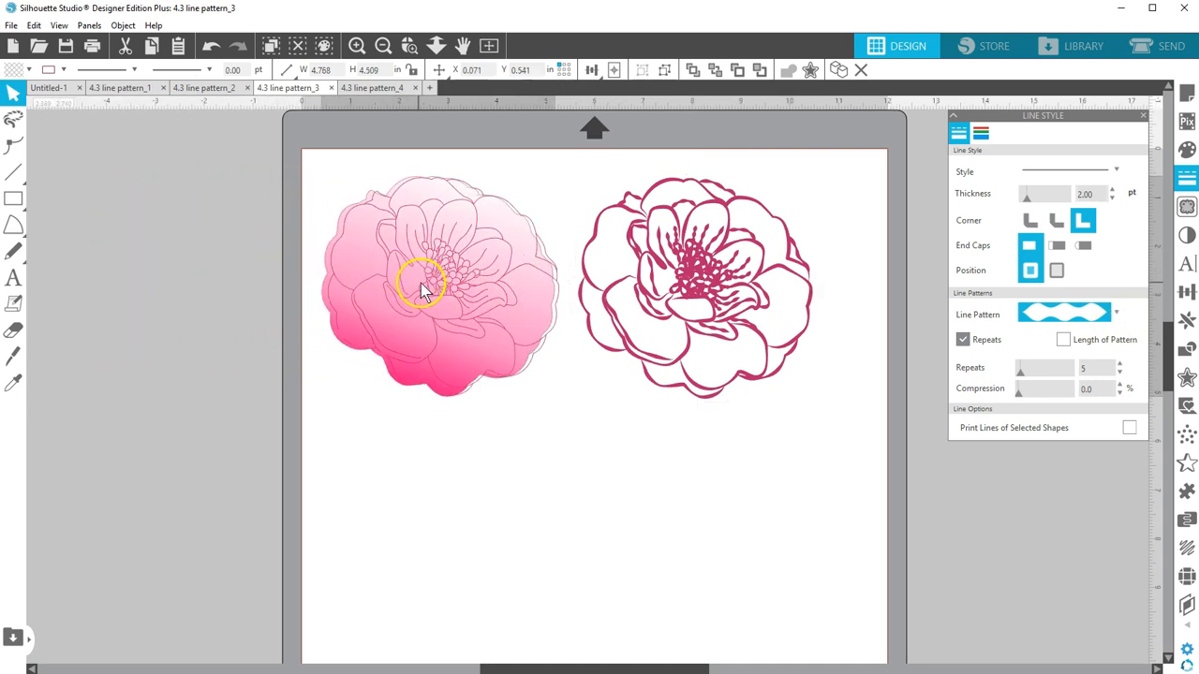
drag(421, 281, 665, 271)
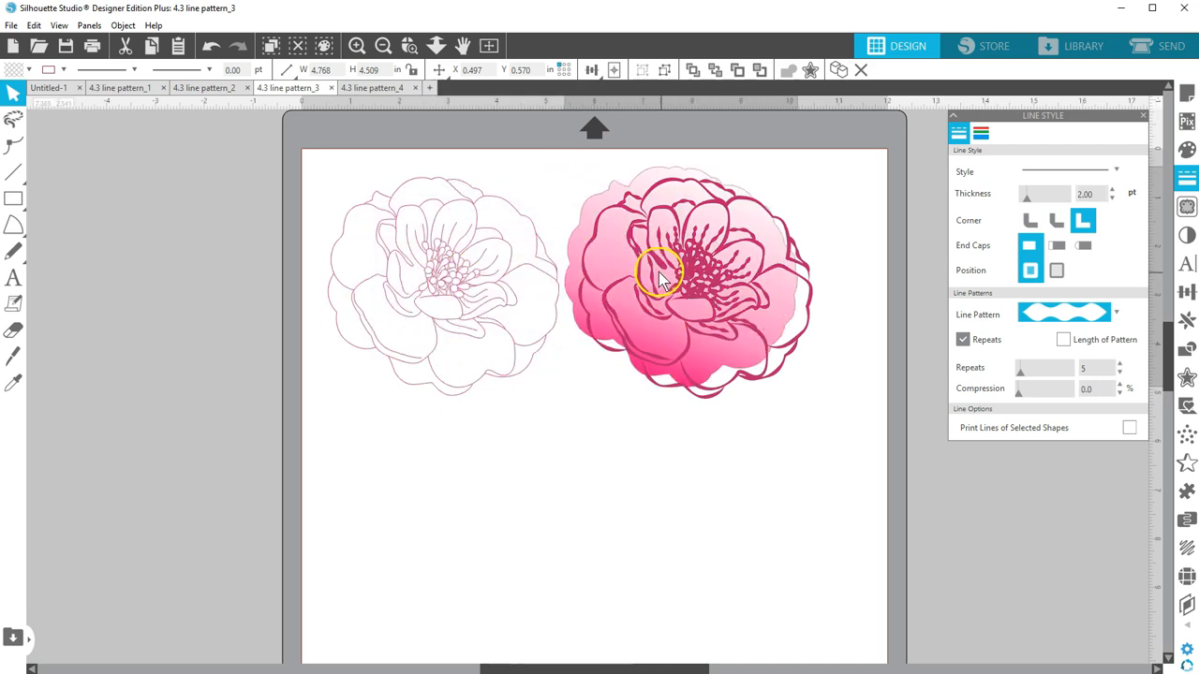
drag(660, 276, 674, 295)
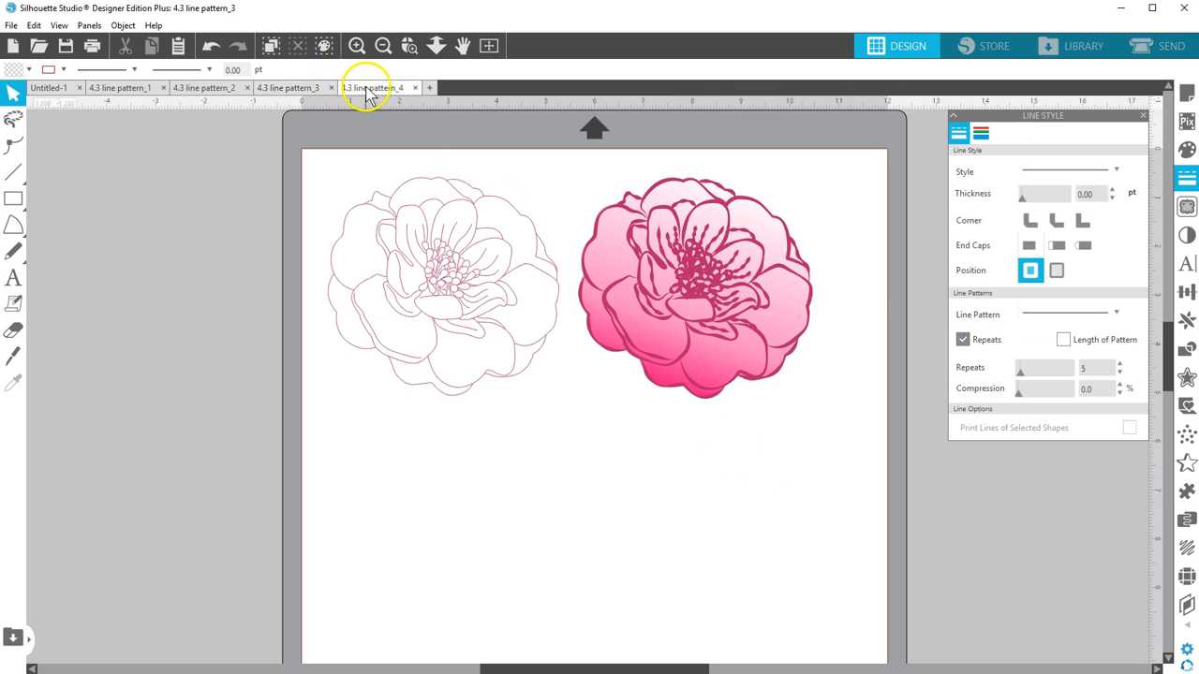
Step: In '4.3 line pattern_4', set the purple frame's pattern compression to 100%
click(373, 87)
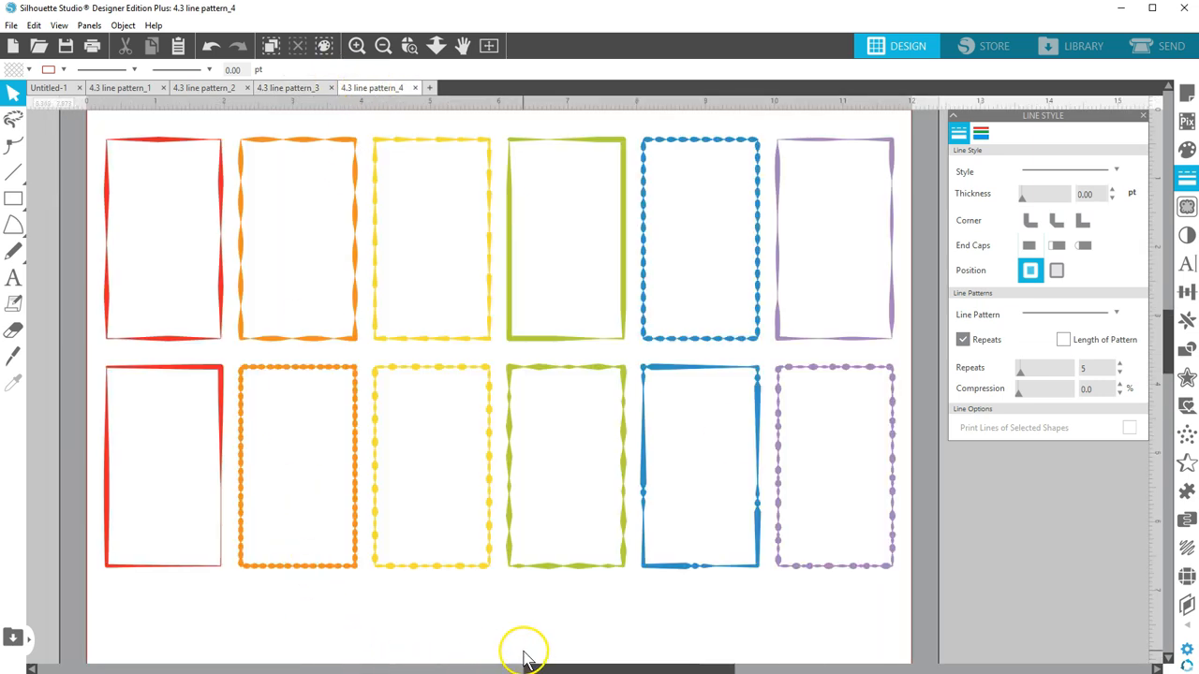
mouse_move(434, 246)
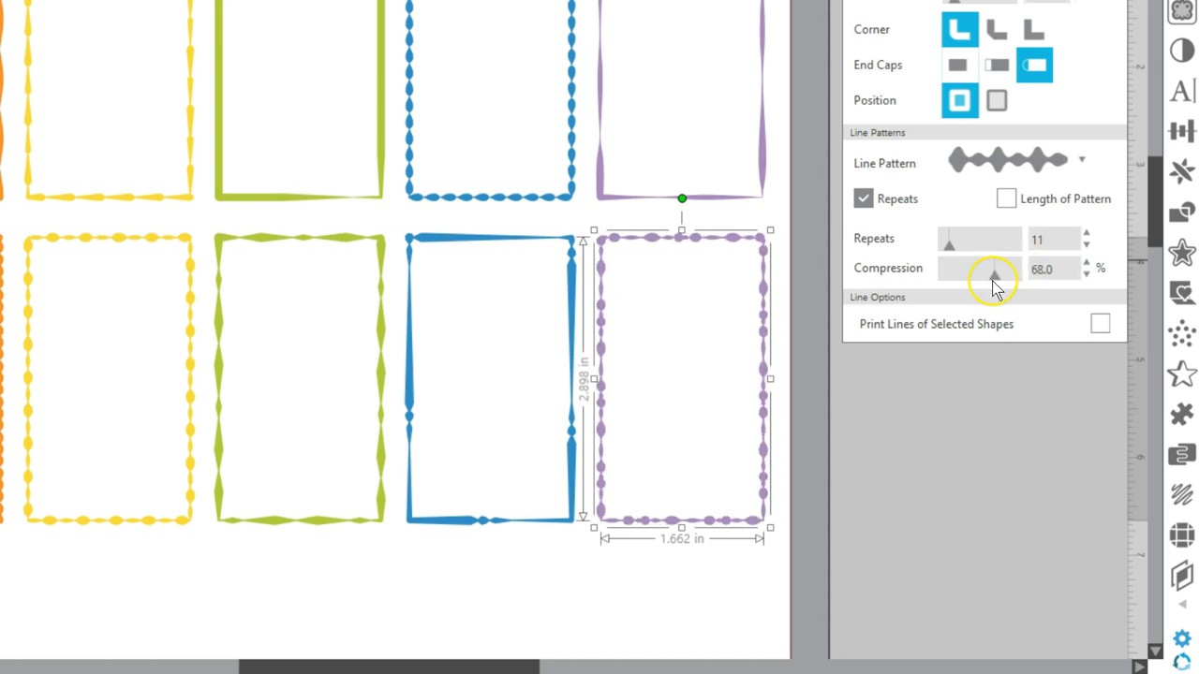
drag(996, 269, 1019, 269)
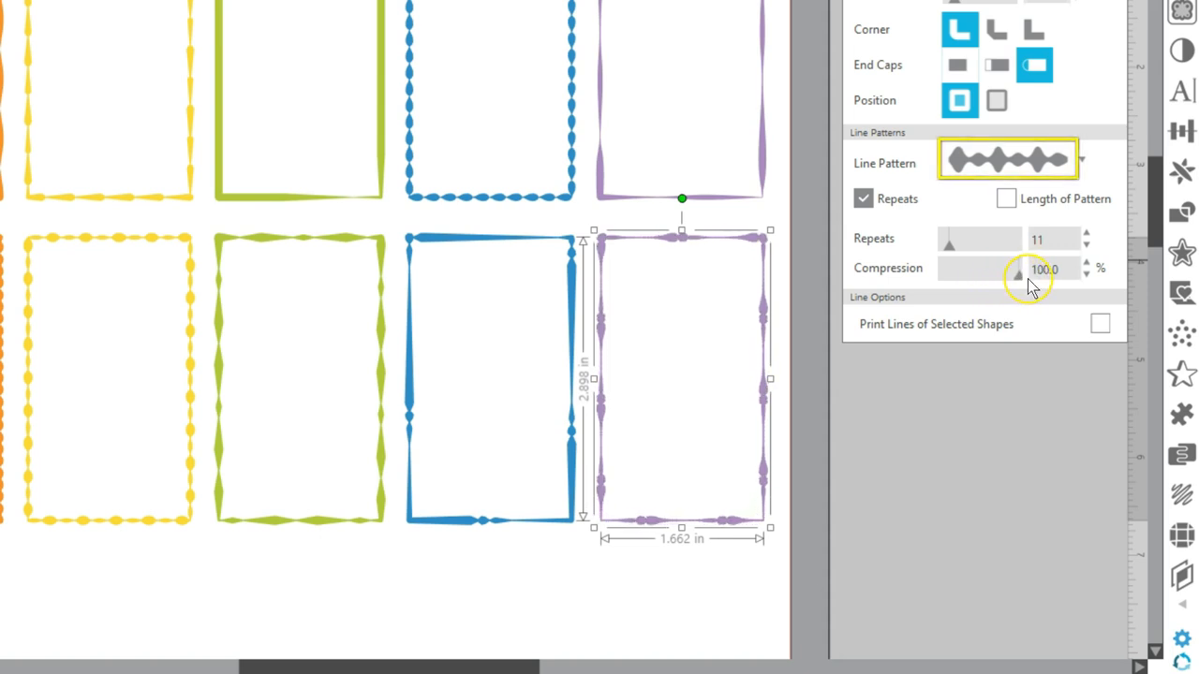